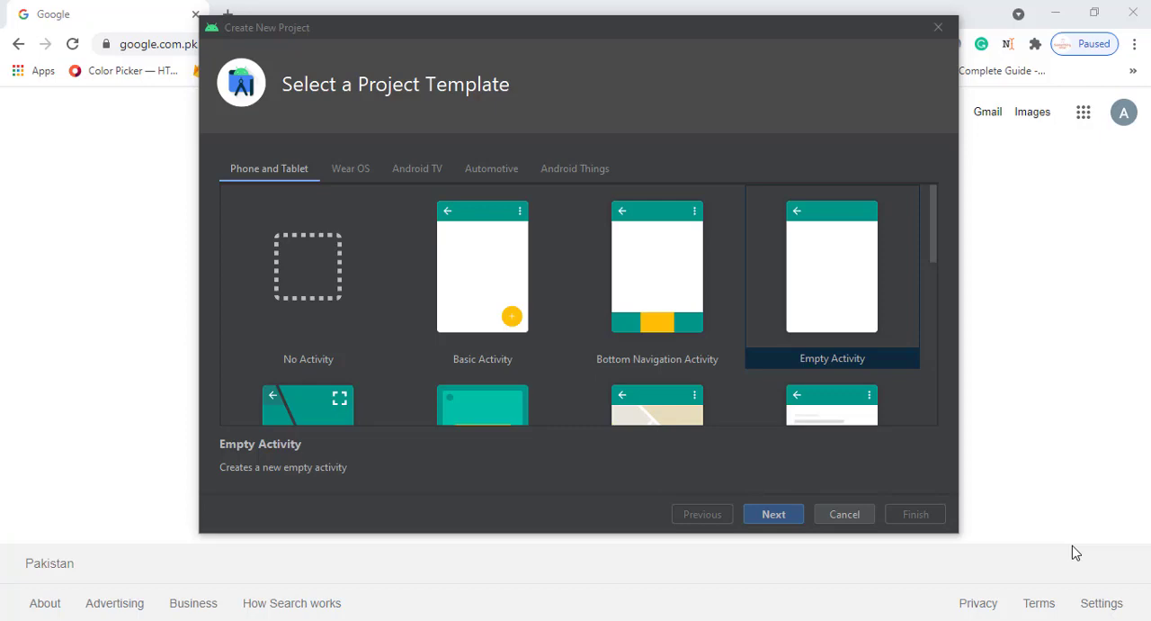
{"action": "mouse_move", "coordinate": [932, 343]}
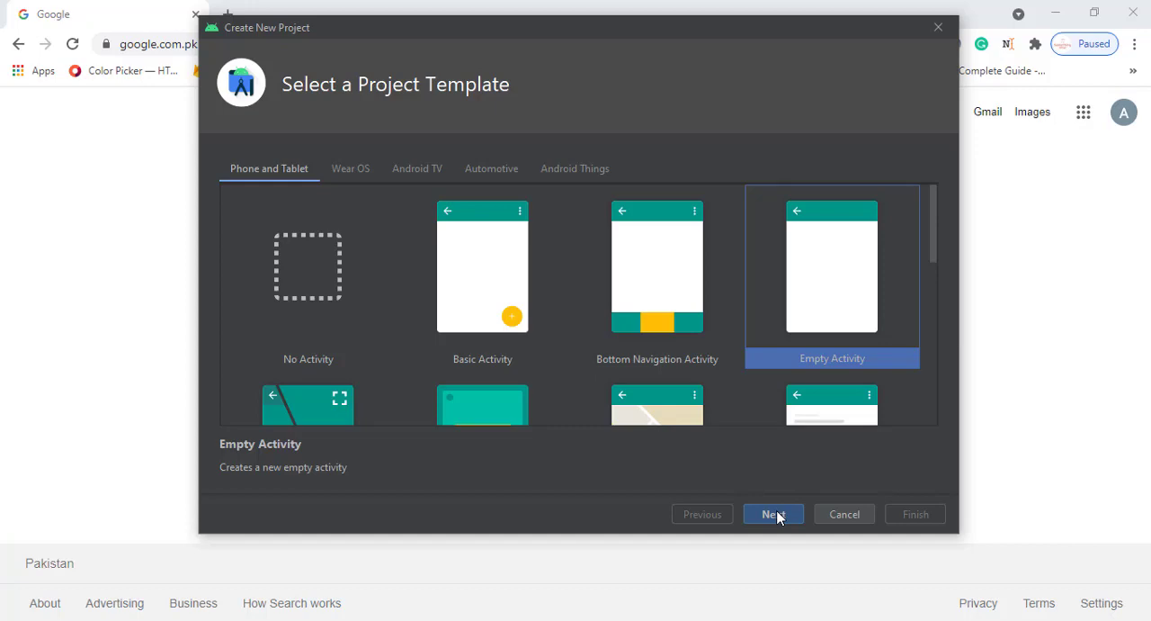
Name the new Empty Activity project buttonChanger, keep Java, and finish creating it.
{"action": "left_click", "coordinate": [773, 514]}
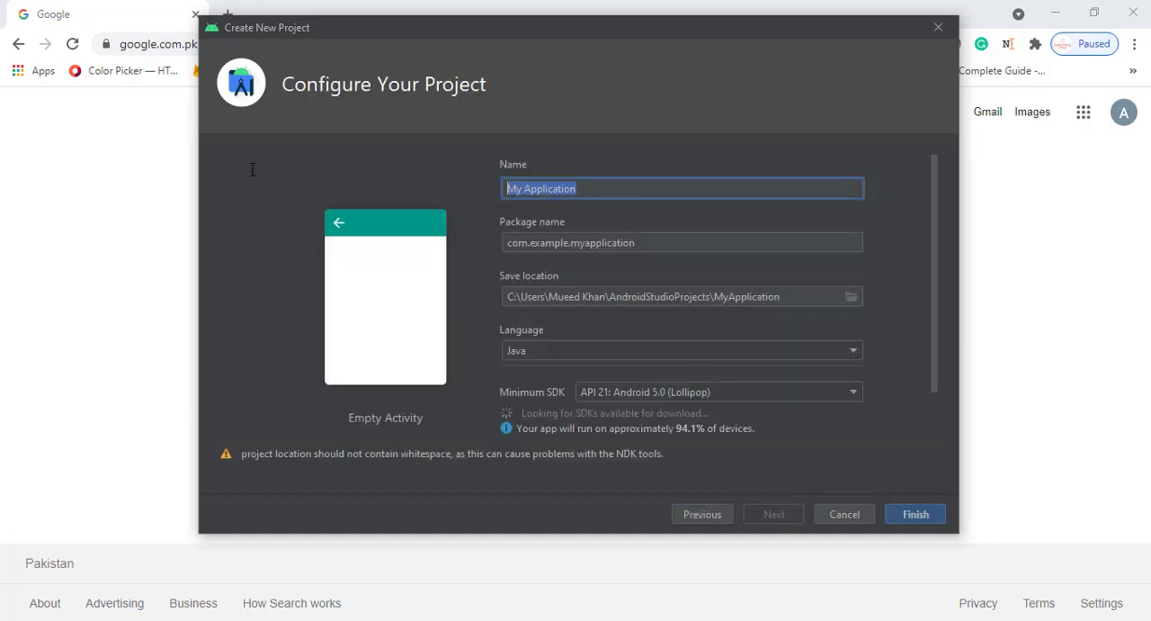
{"action": "type", "text": "butto"}
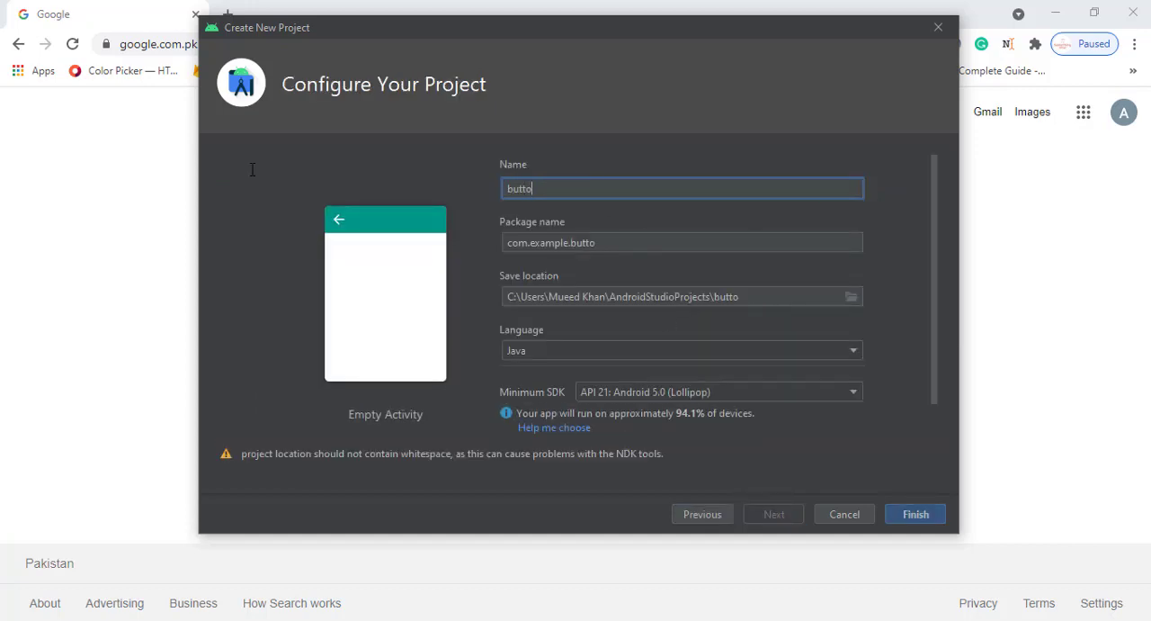
{"action": "type", "text": "nChange"}
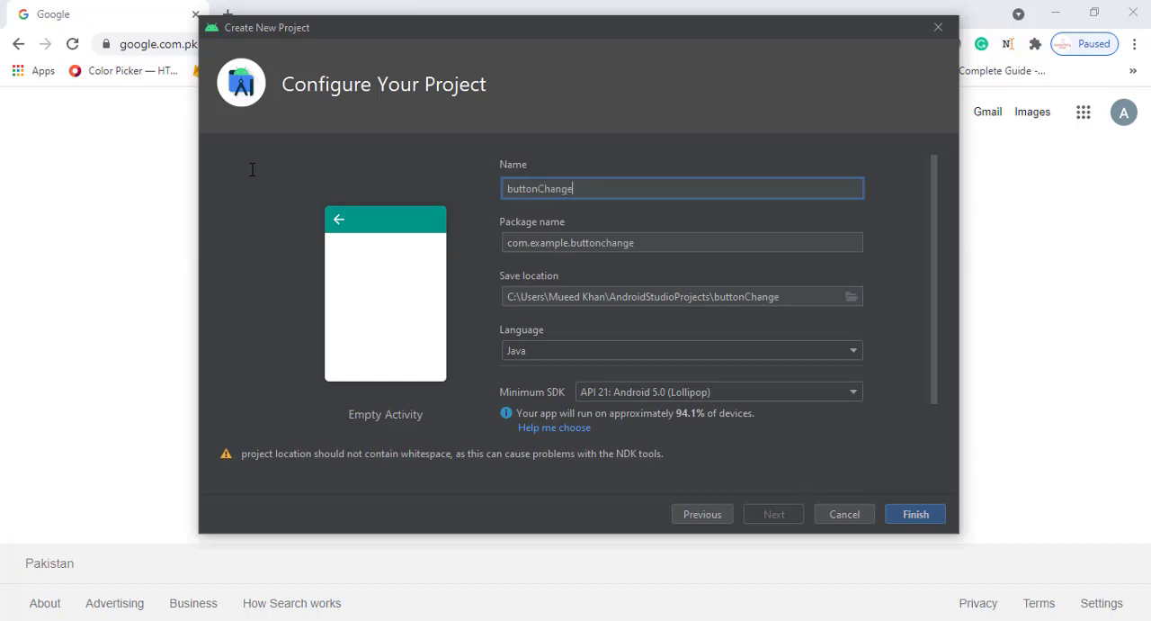
{"action": "type", "text": "er"}
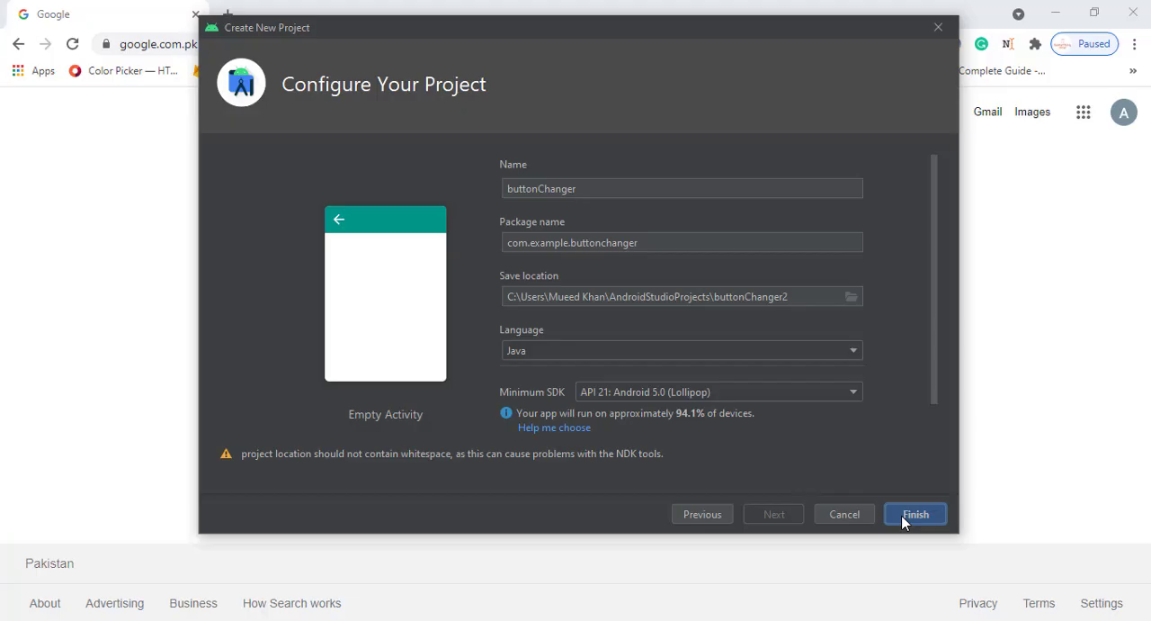
{"action": "left_click", "coordinate": [914, 513]}
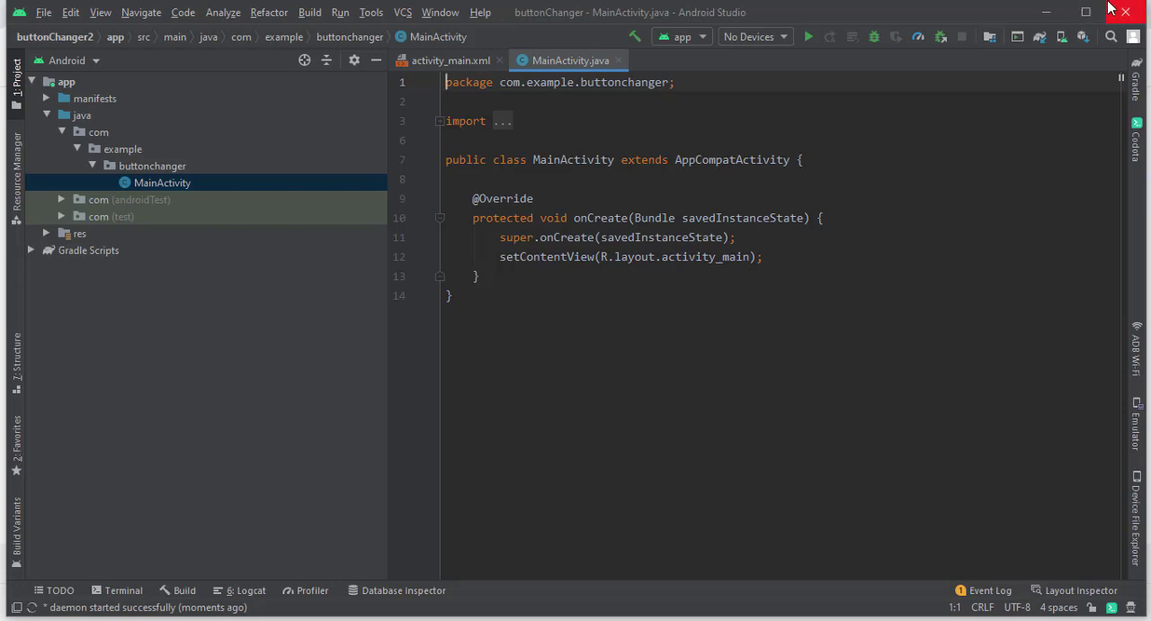
{"action": "mouse_move", "coordinate": [698, 263]}
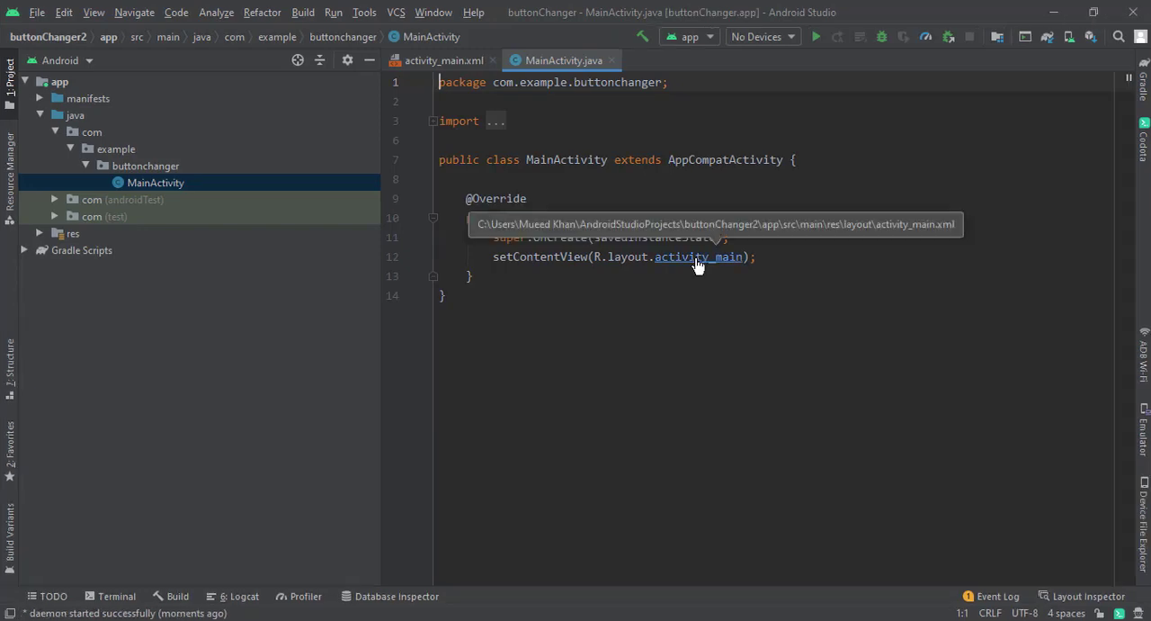
Jump from setContentView in MainActivity.java to the activity_main layout.
{"action": "left_click", "coordinate": [442, 61]}
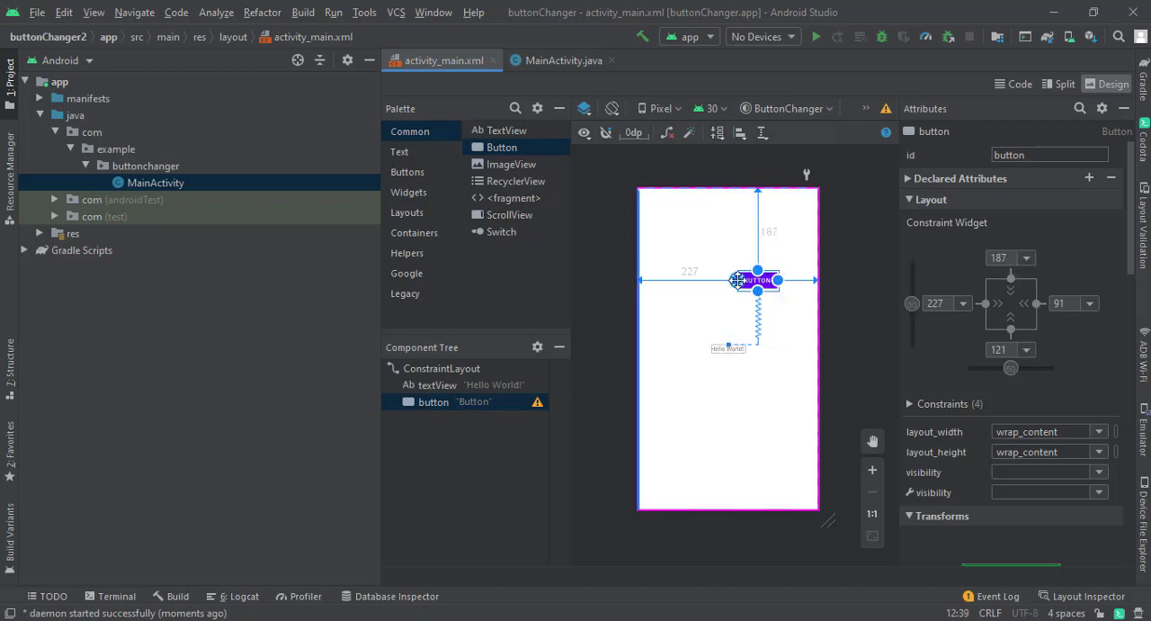
Place a Button on the layout and bring up res/values/themes/themes.xml.
{"action": "left_click", "coordinate": [943, 403]}
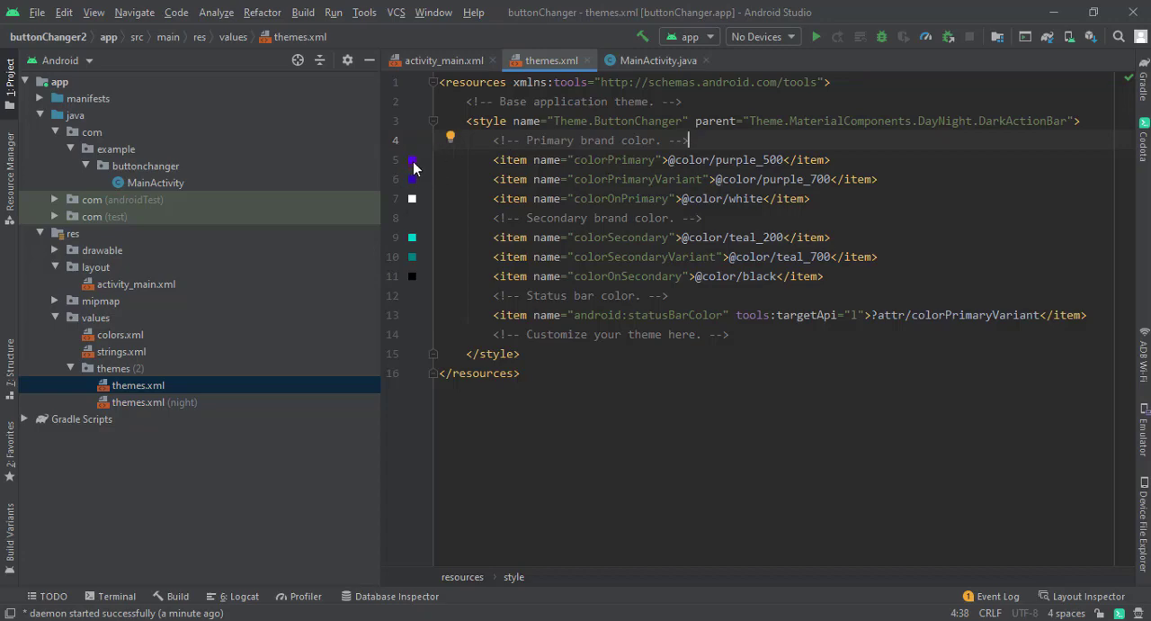
{"action": "left_click", "coordinate": [412, 159]}
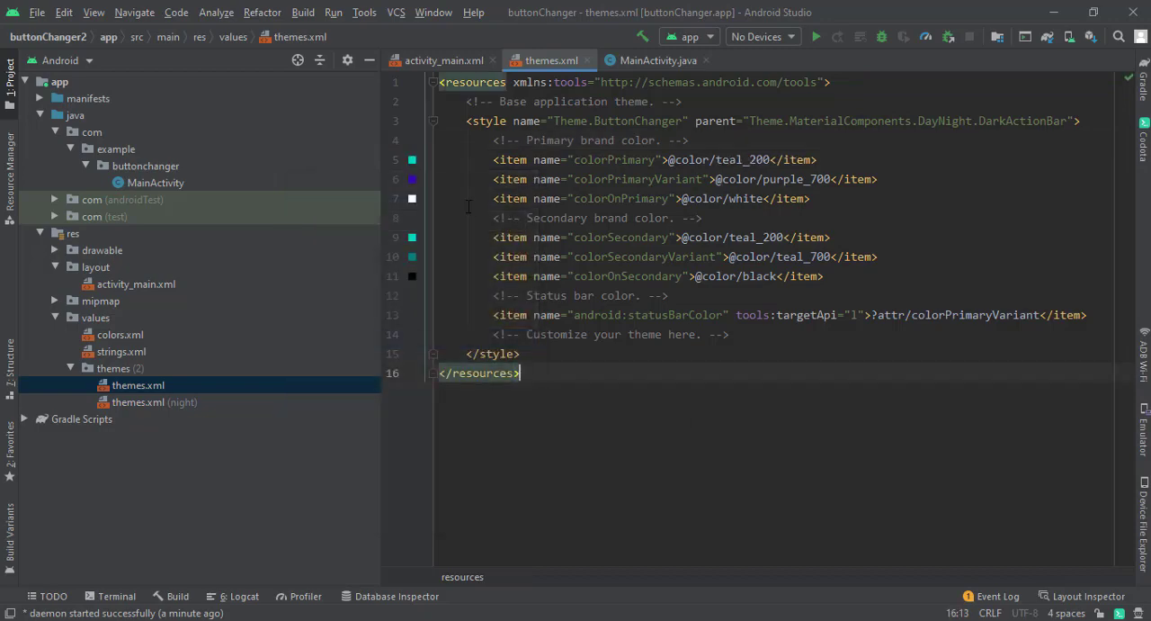
{"action": "left_click", "coordinate": [137, 284]}
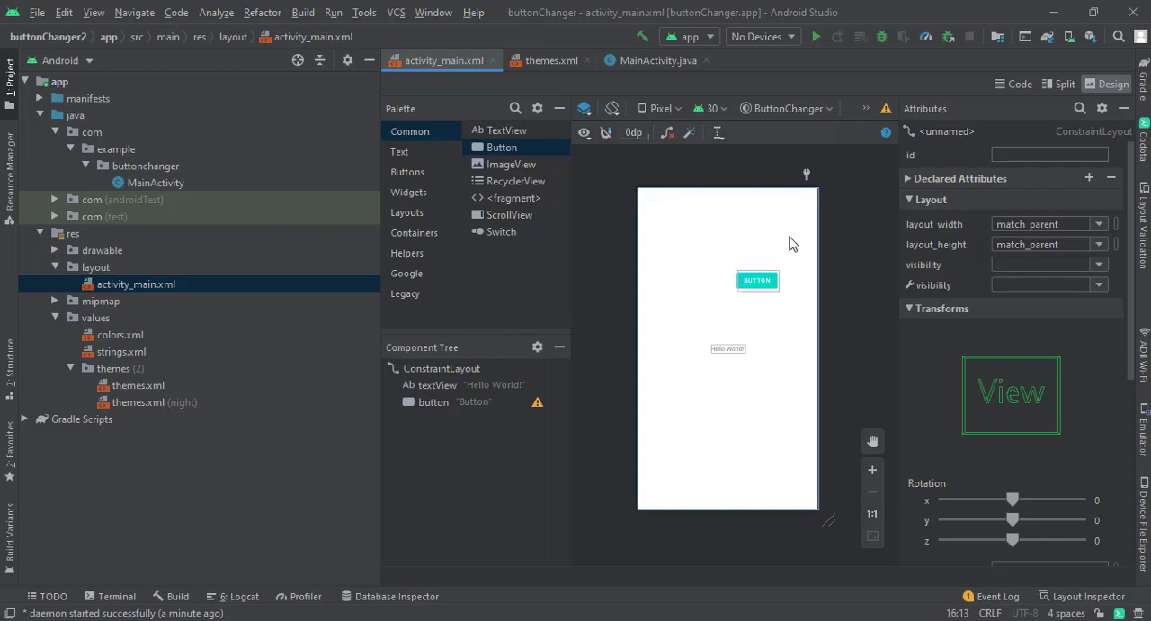
Switch the layout editor to Split view so the XML sits beside the preview.
{"action": "left_click", "coordinate": [137, 385]}
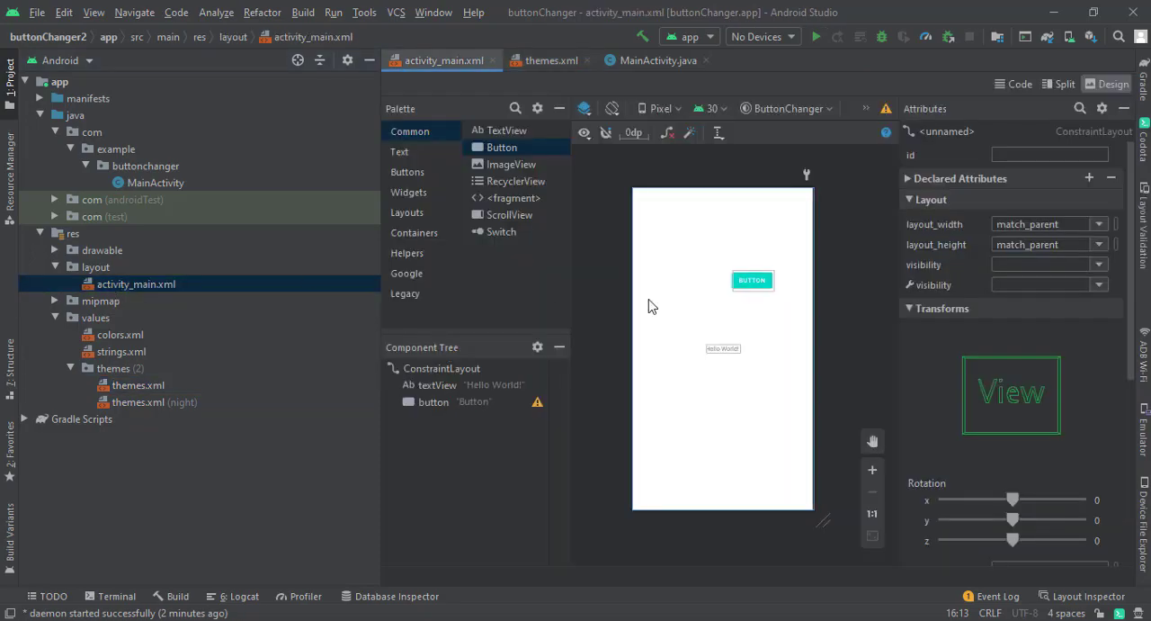
{"action": "left_click", "coordinate": [1061, 83]}
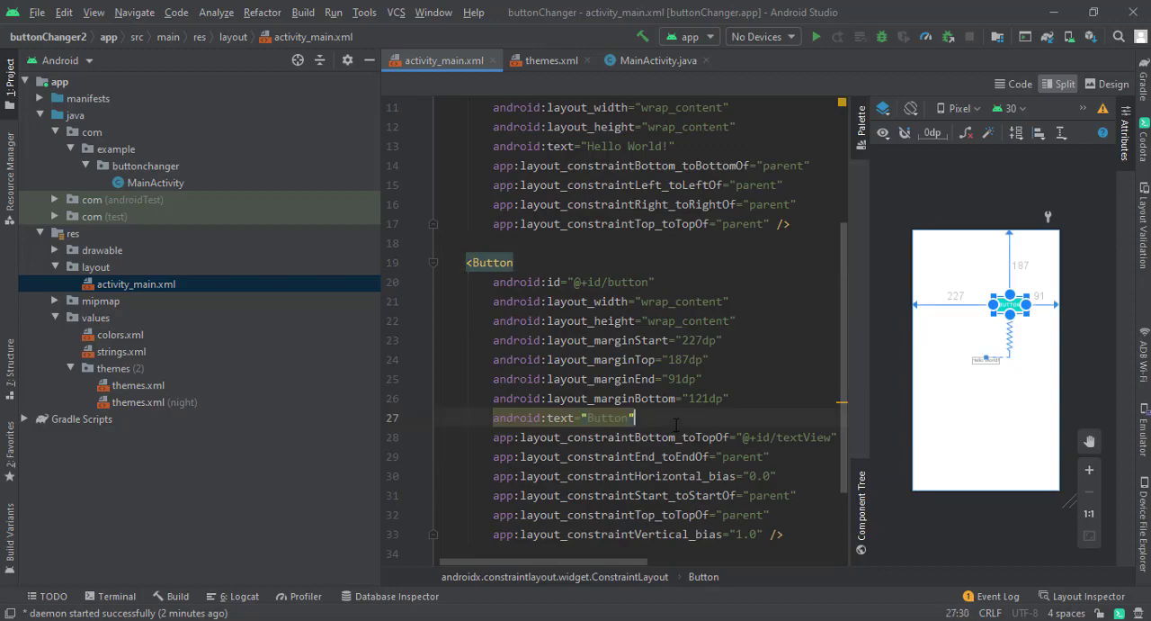
{"action": "type", "text": "background=\""}
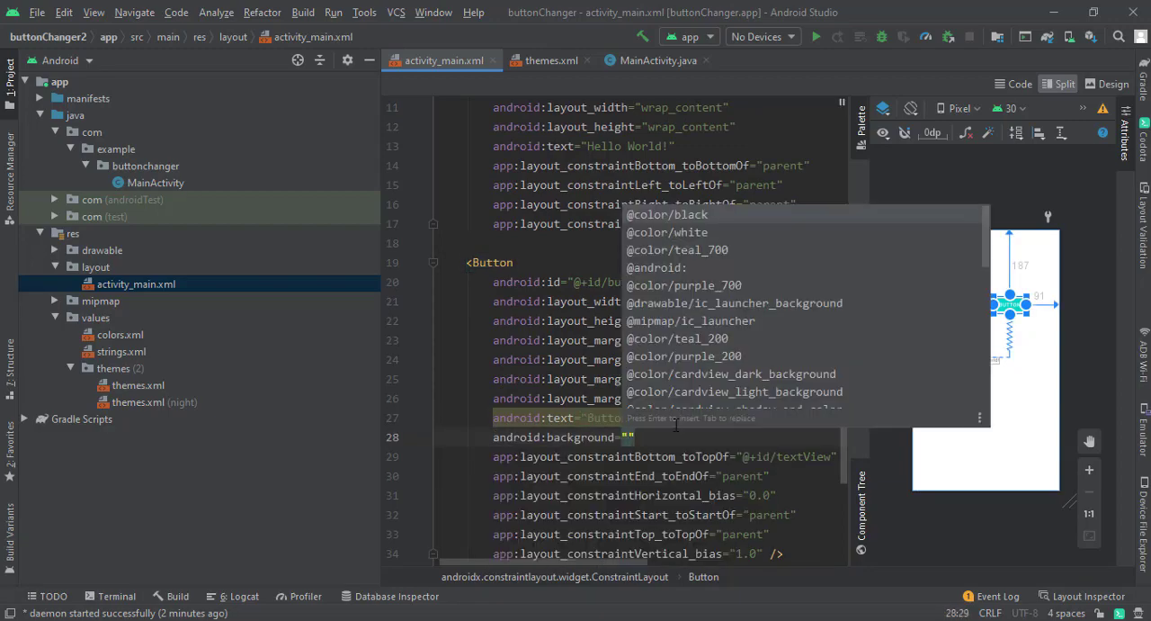
{"action": "left_click", "coordinate": [665, 214]}
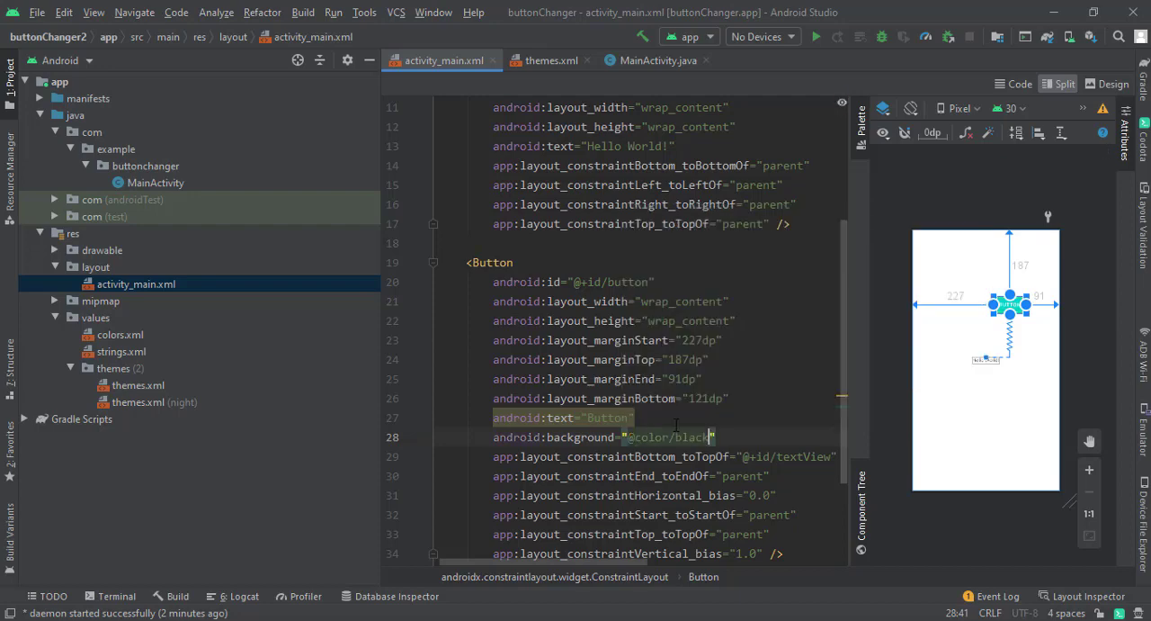
{"action": "left_click", "coordinate": [680, 435]}
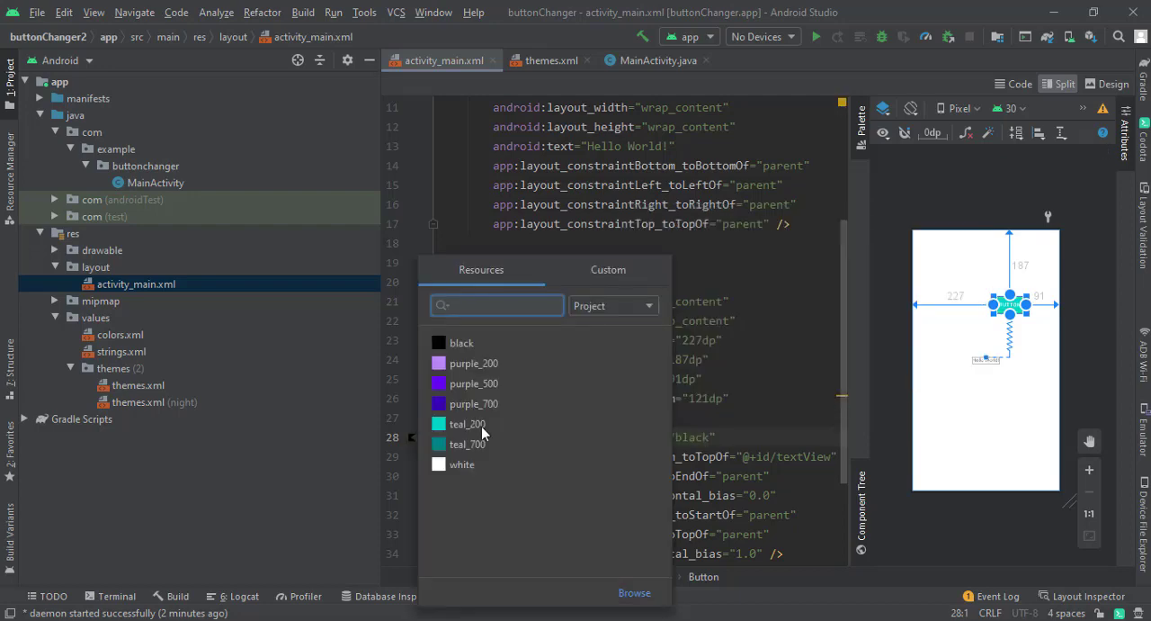
{"action": "left_click", "coordinate": [608, 270]}
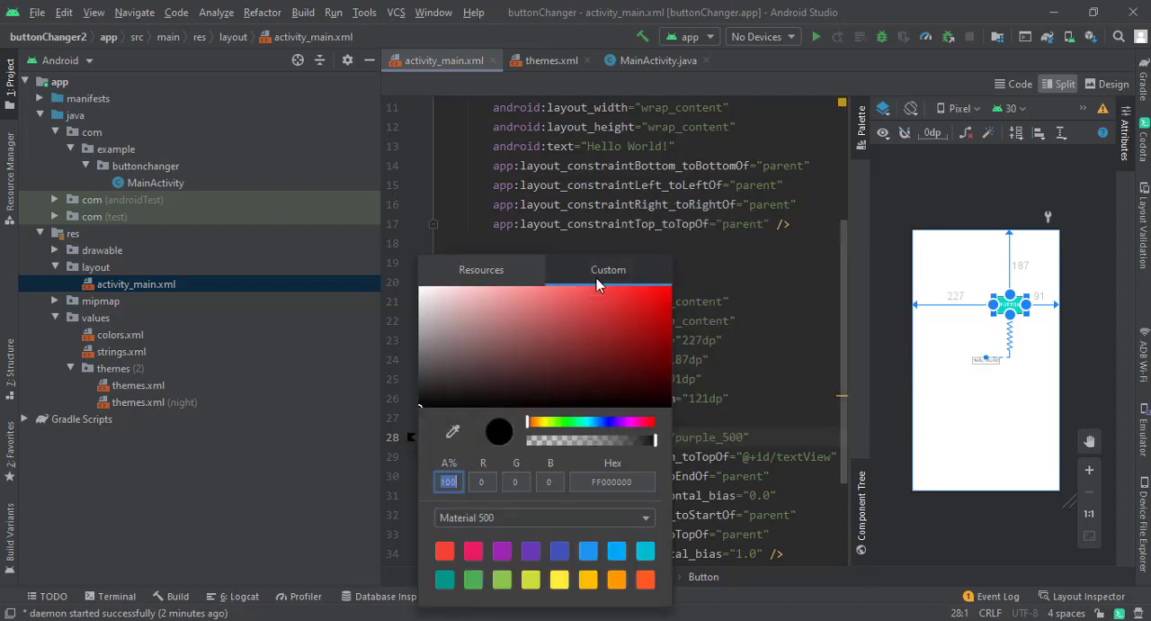
{"action": "left_click", "coordinate": [649, 308]}
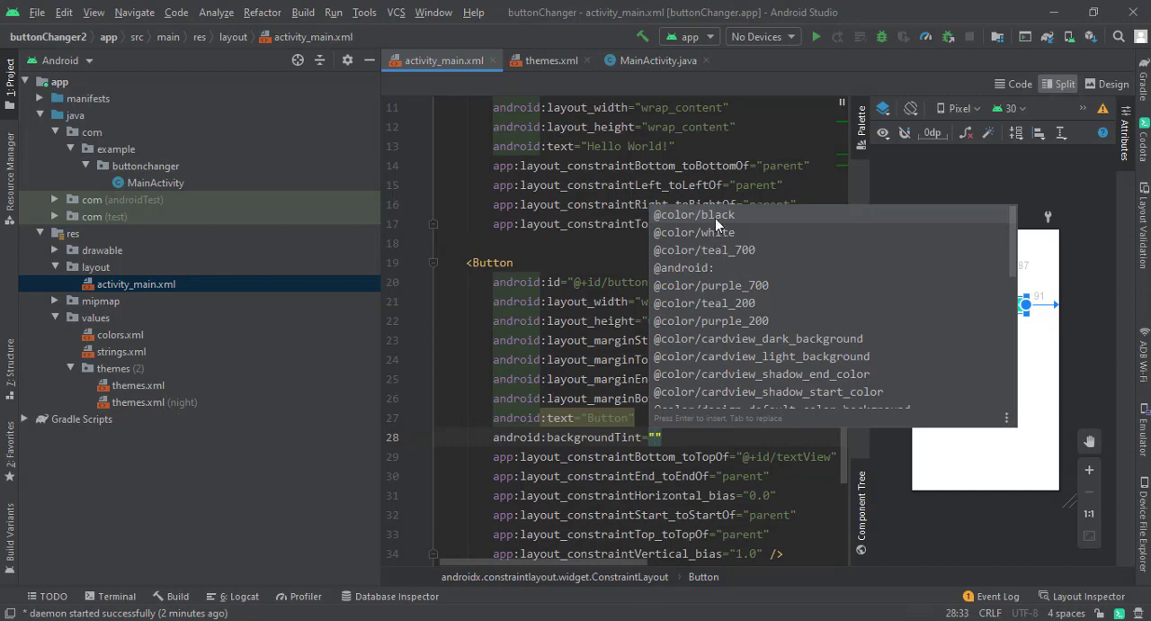
{"action": "left_click", "coordinate": [693, 214]}
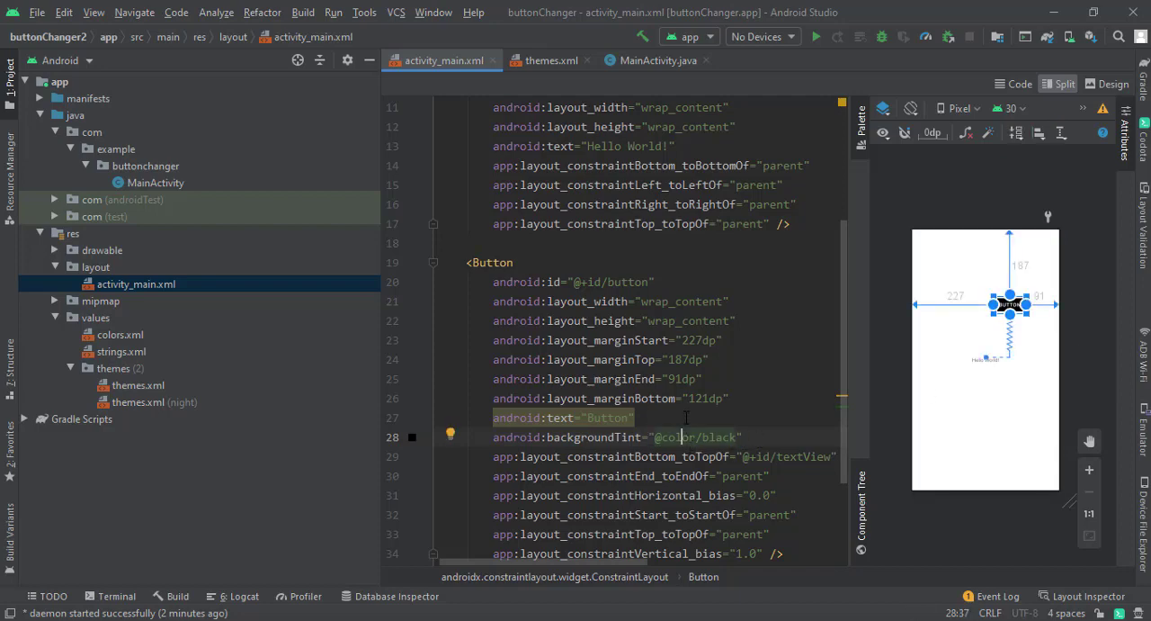
{"action": "left_click", "coordinate": [669, 437]}
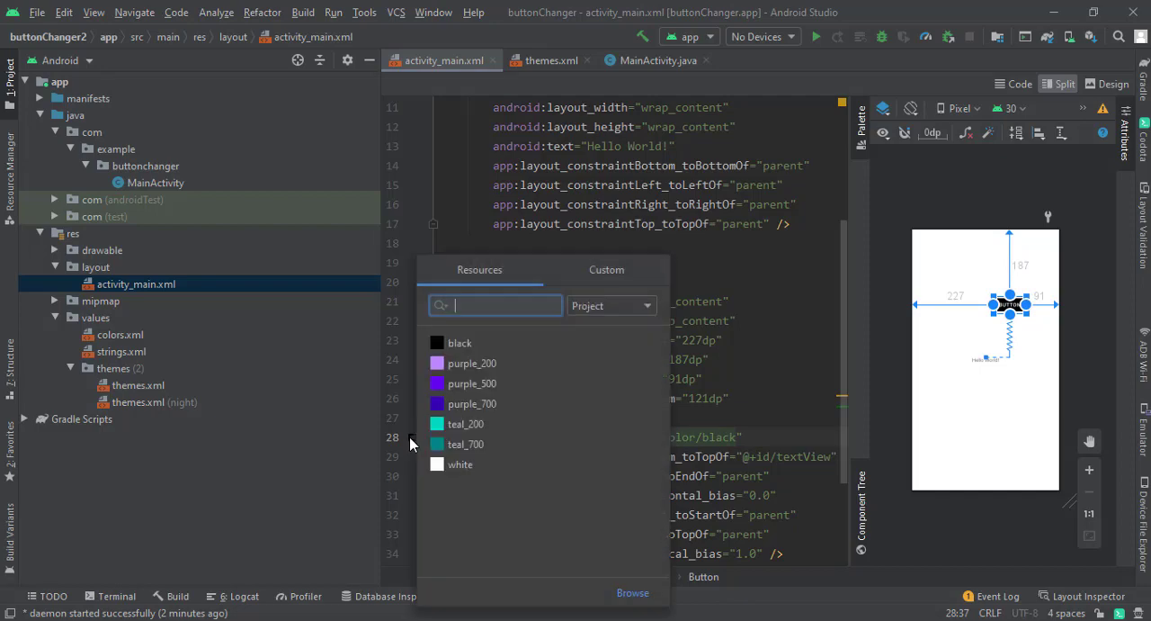
{"action": "left_click", "coordinate": [607, 270]}
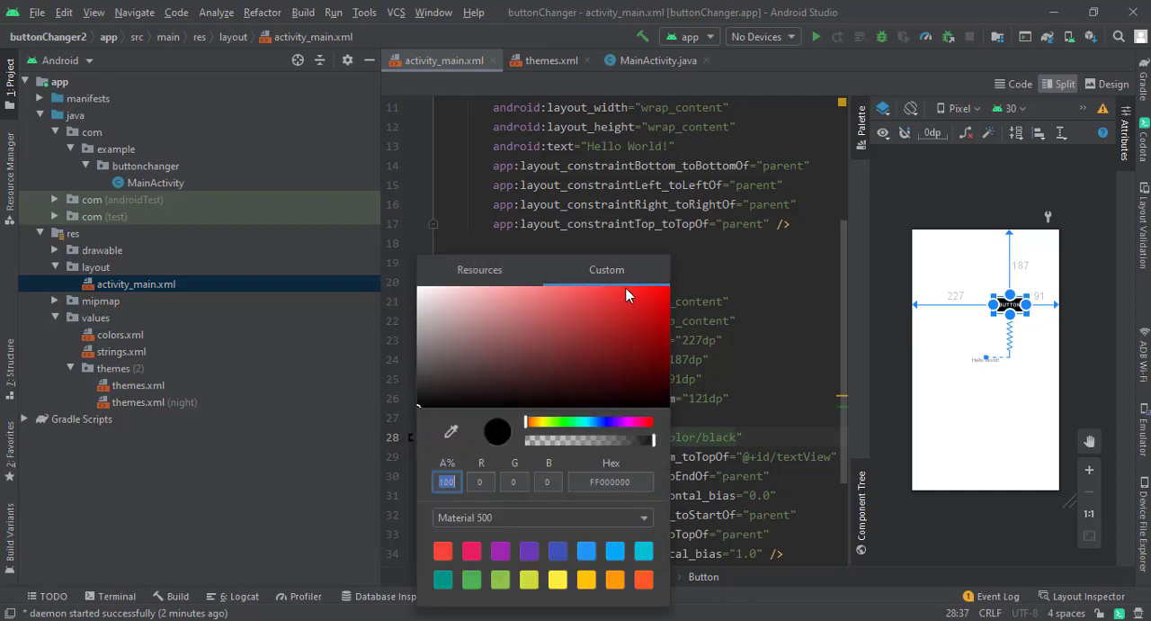
{"action": "left_click", "coordinate": [626, 292]}
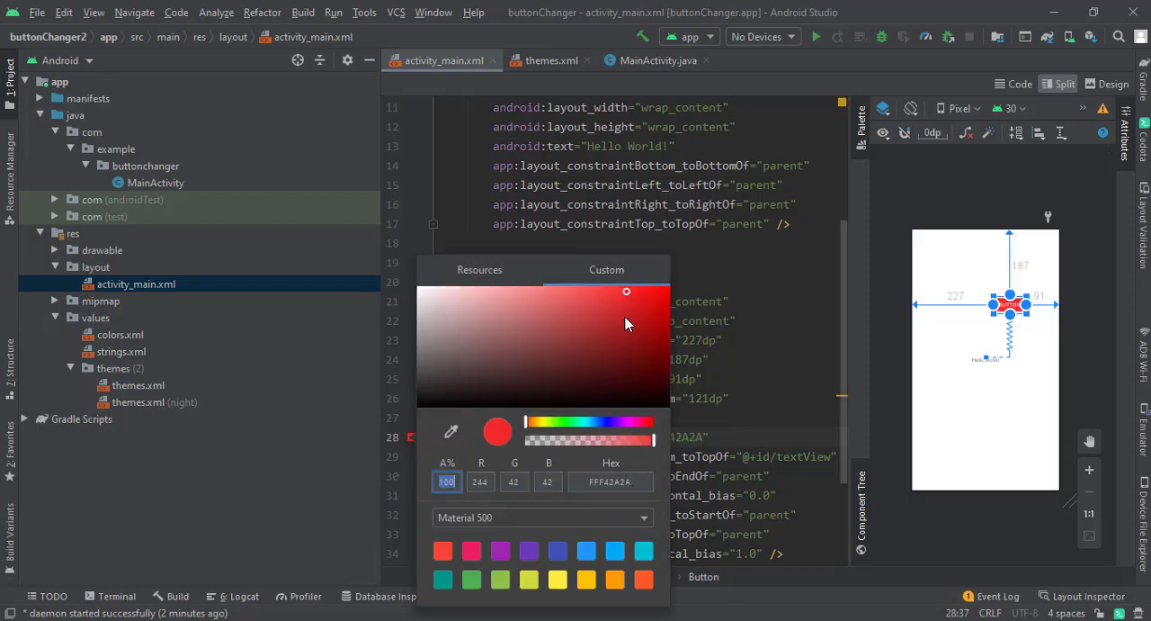
{"action": "left_click", "coordinate": [648, 360]}
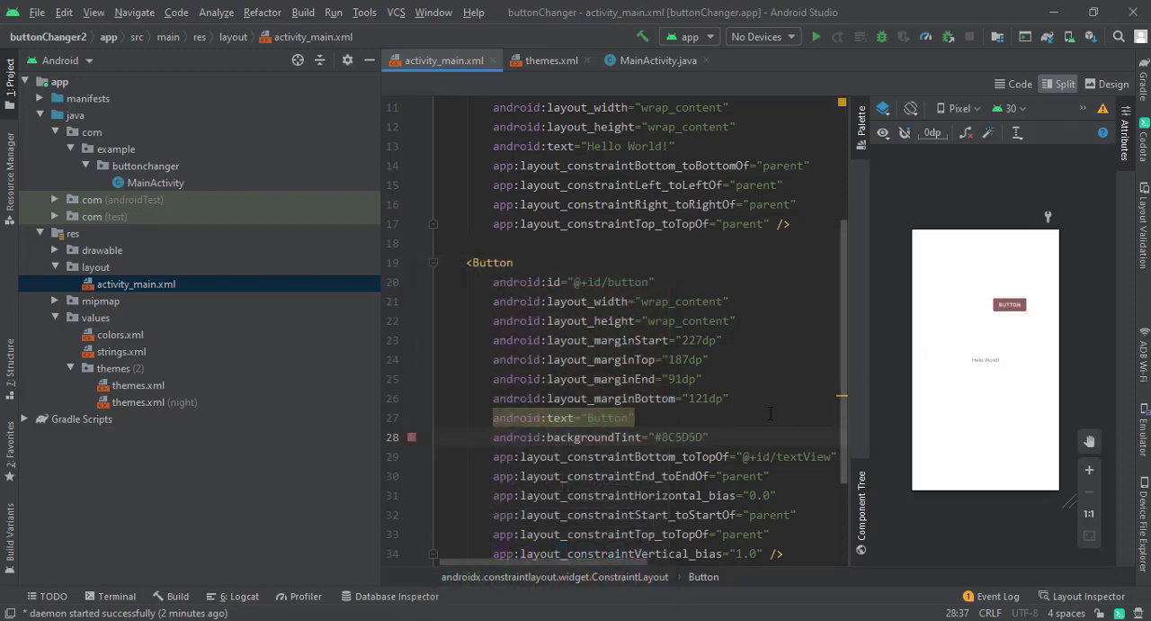
Apply the #8C5D5D tint and select the red button in the preview to check it.
{"action": "left_click", "coordinate": [1009, 304]}
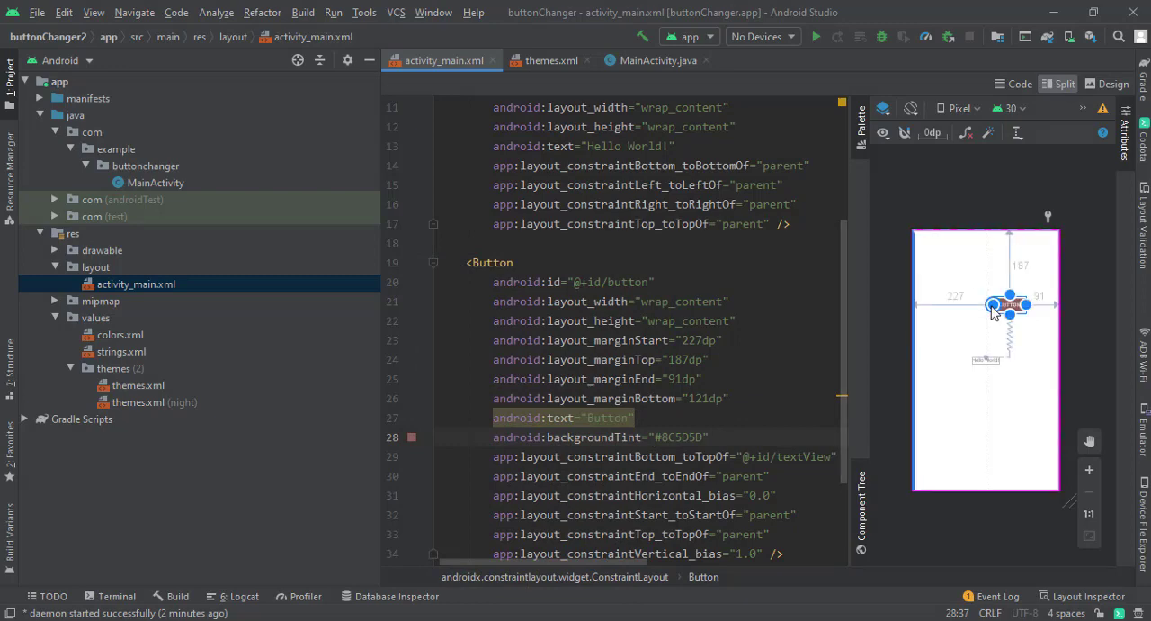